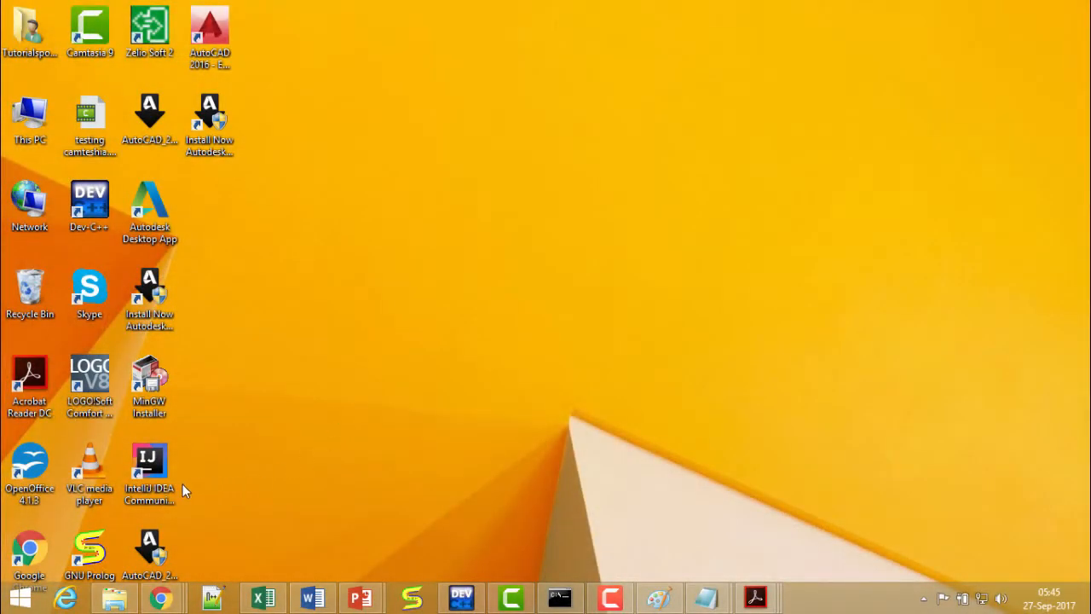
Select the IntelliJ IDEA Community Edition desktop shortcut
{"action": "left_click", "coordinate": [150, 465]}
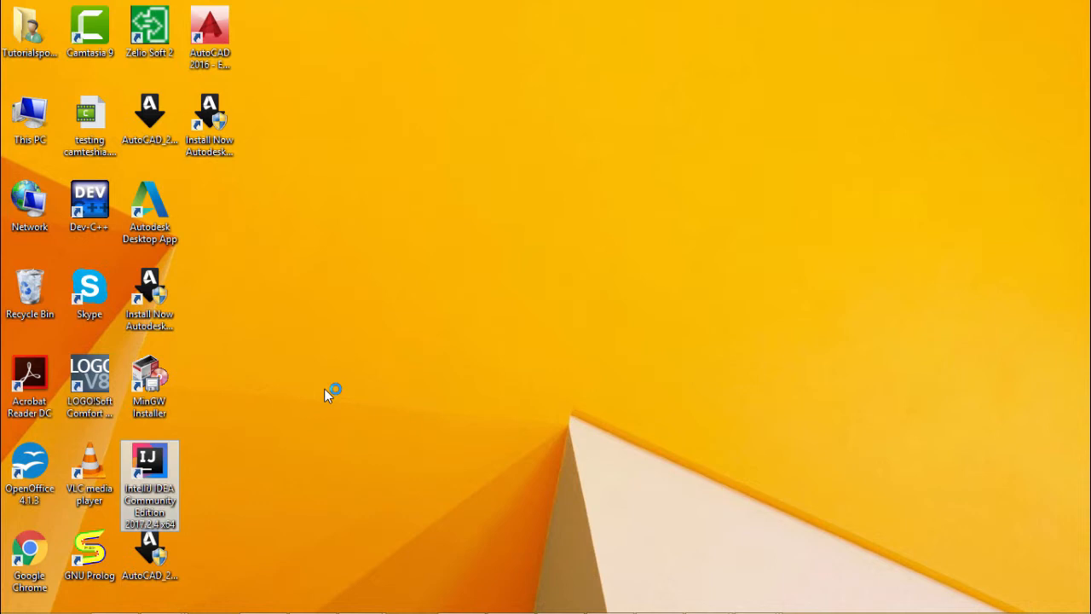
Launch IntelliJ IDEA from its shortcut and wait for the welcome screen
{"action": "double_click", "coordinate": [149, 484]}
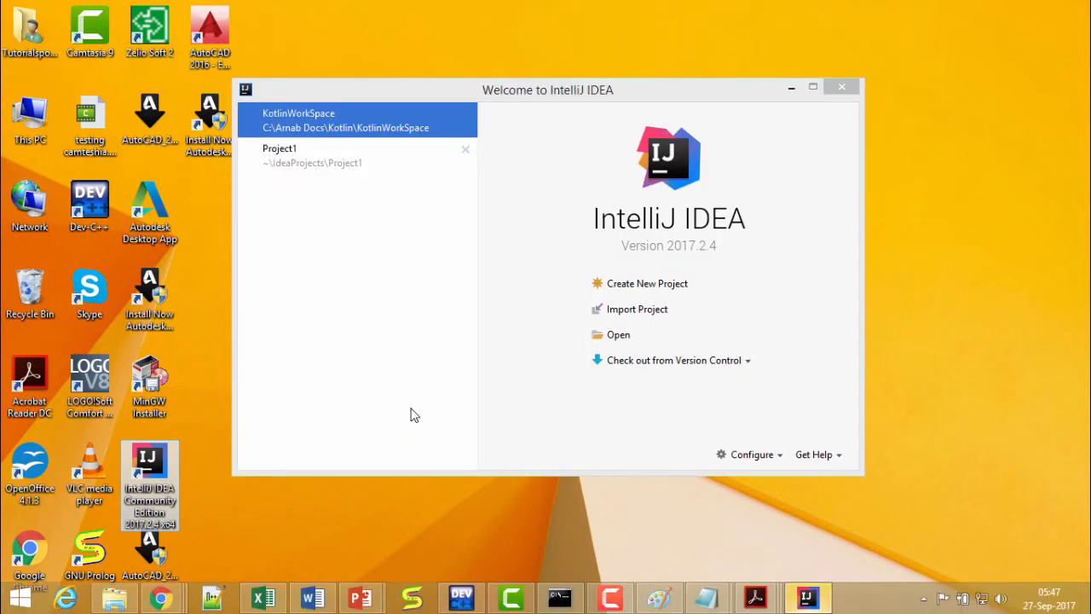
{"action": "mouse_move", "coordinate": [398, 345]}
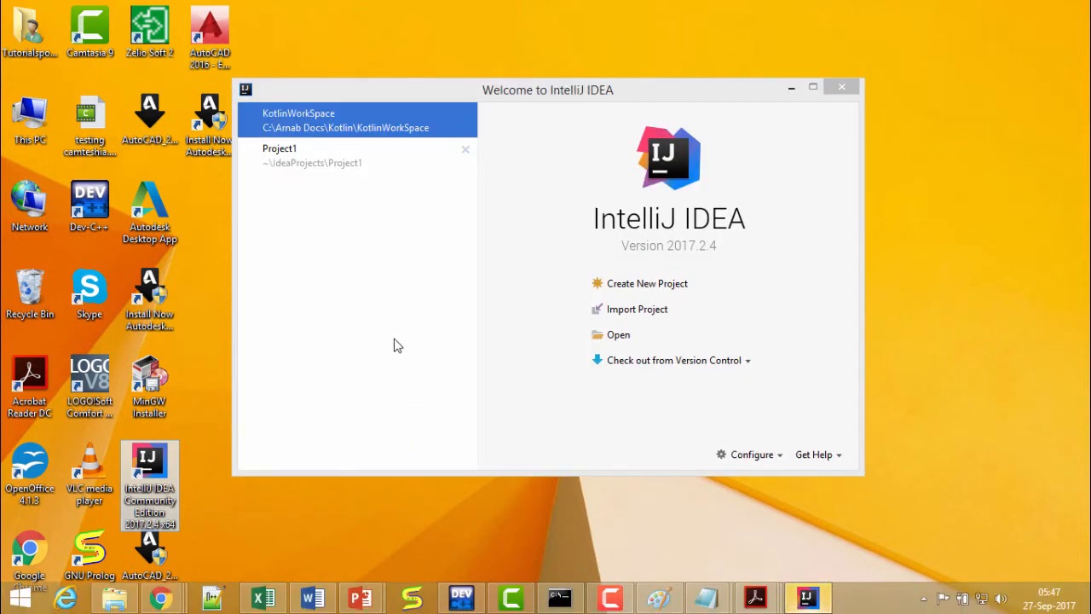
{"action": "mouse_move", "coordinate": [430, 318]}
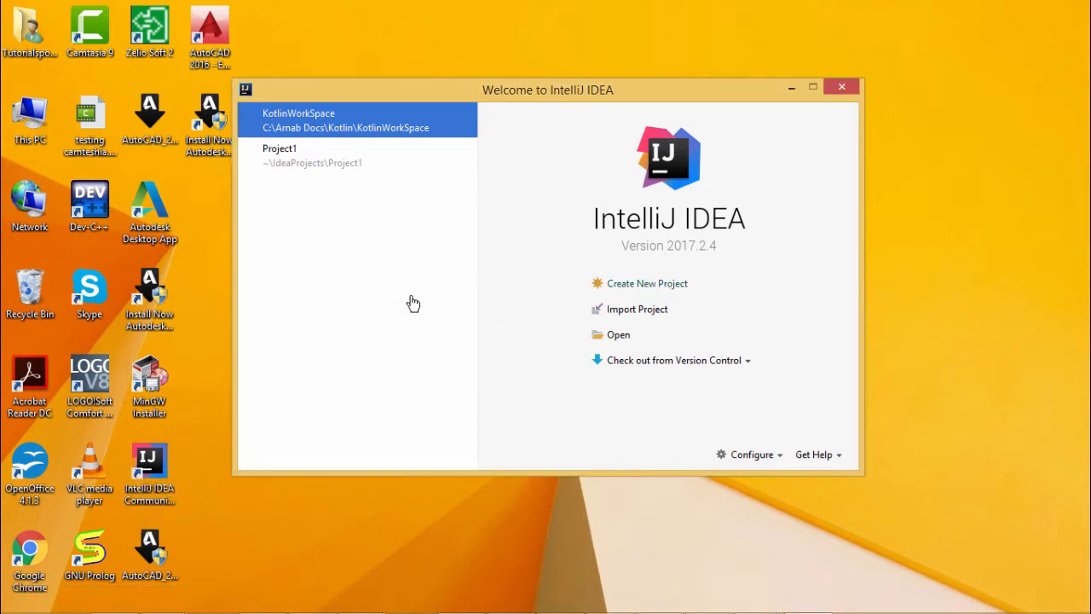
Start a new Kotlin/JVM project from the welcome screen
{"action": "left_click", "coordinate": [646, 283]}
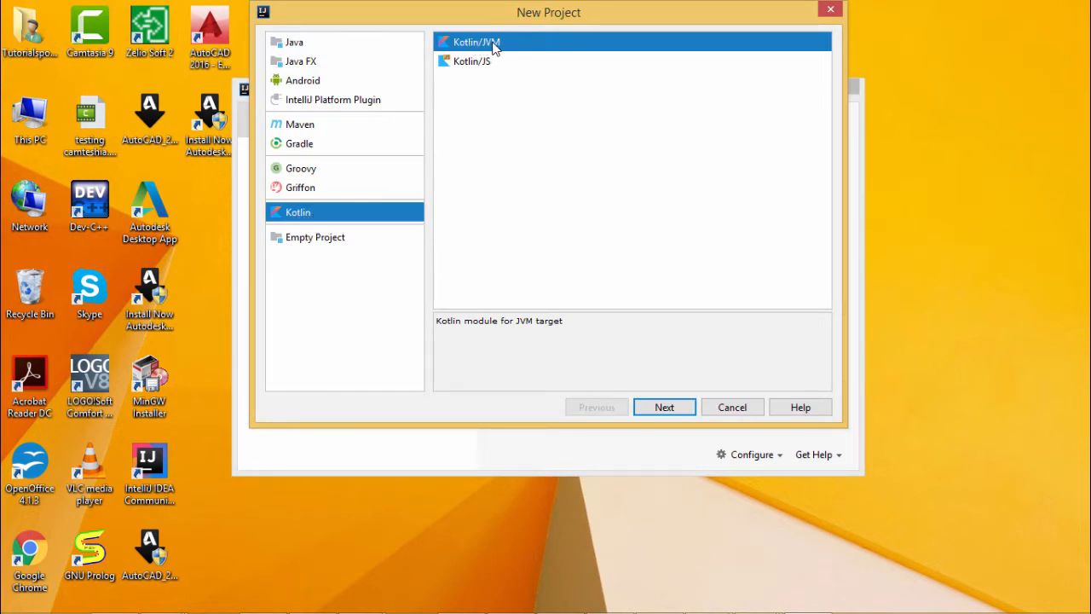
{"action": "mouse_move", "coordinate": [677, 414]}
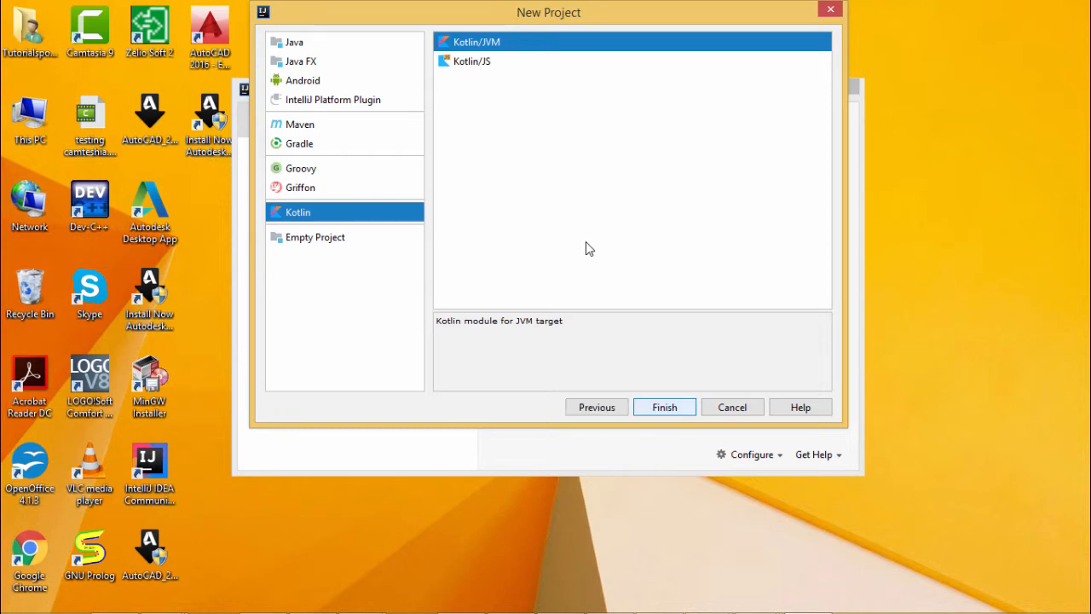
Name the project 'Hello' and open the project location chooser
{"action": "left_click", "coordinate": [664, 407]}
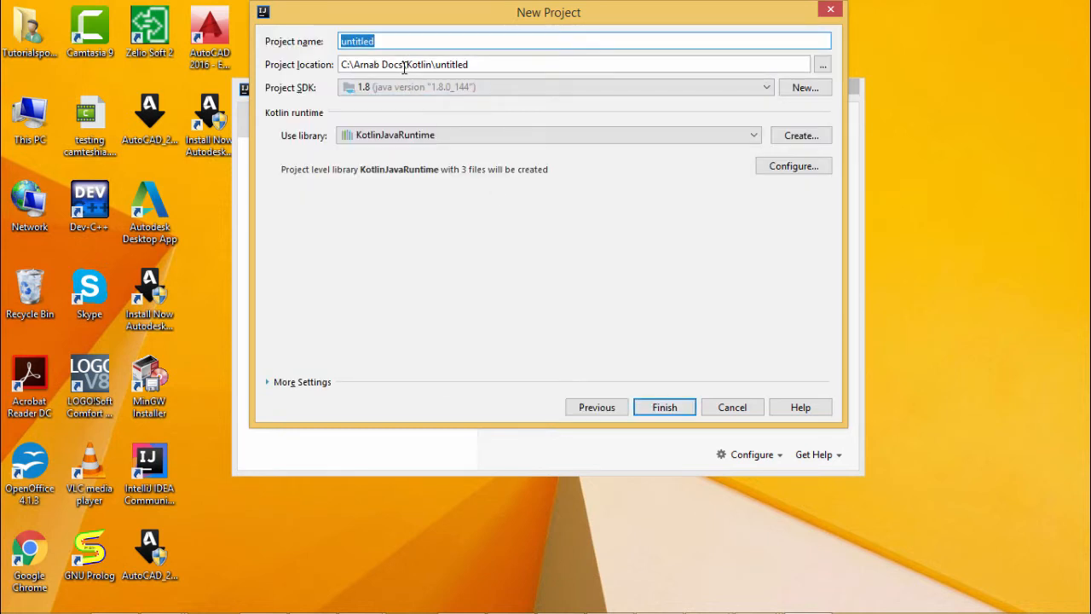
{"action": "type", "text": "He"}
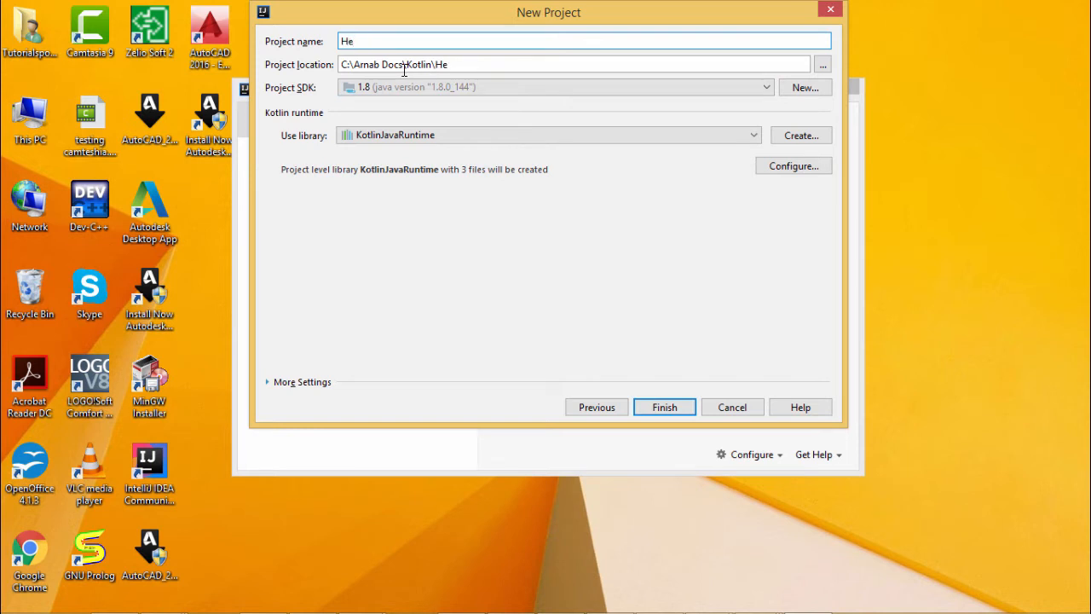
{"action": "type", "text": "llo"}
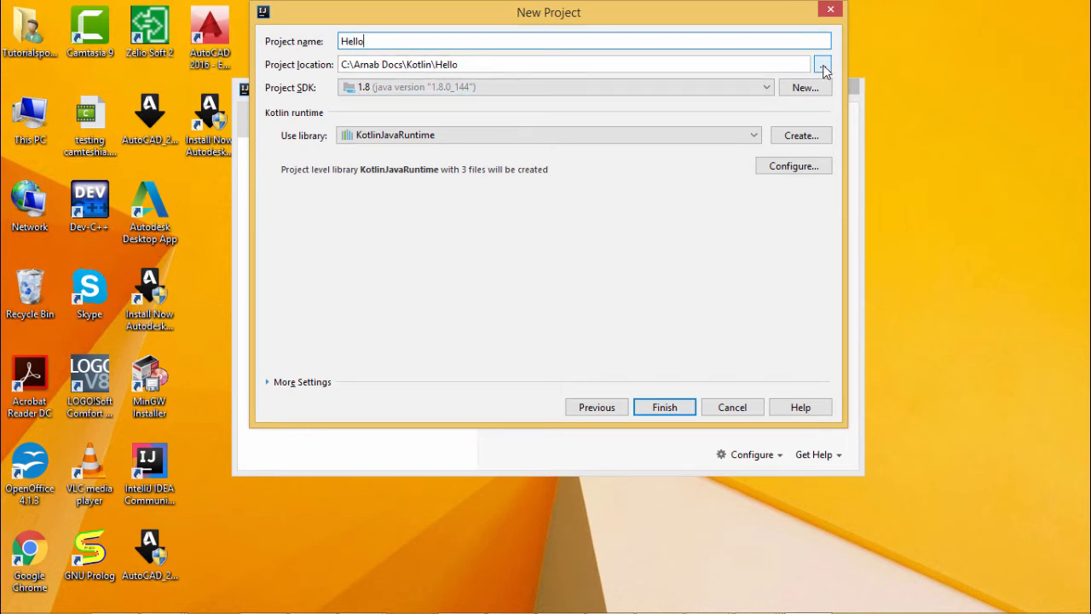
{"action": "mouse_move", "coordinate": [525, 173]}
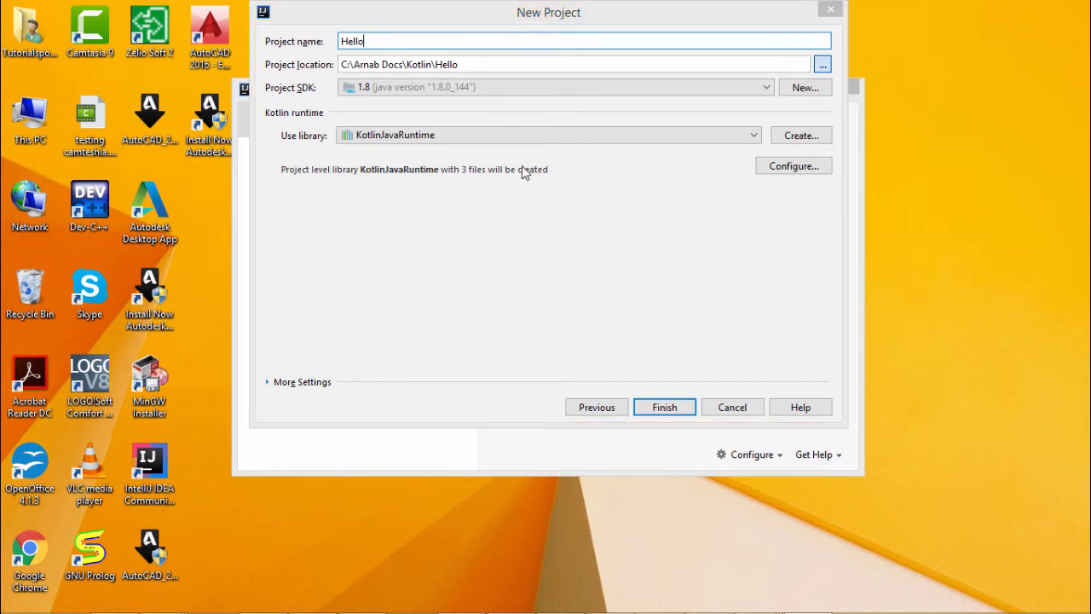
{"action": "left_click", "coordinate": [829, 64]}
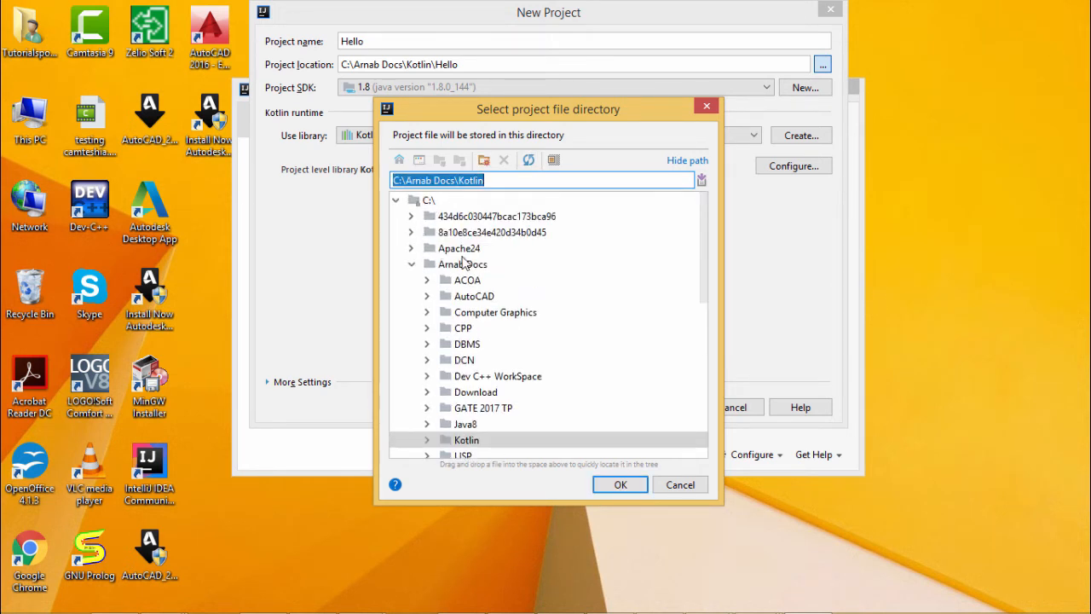
Expand the Kotlin folder and select KotlinWorkSpace
{"action": "left_click", "coordinate": [466, 440]}
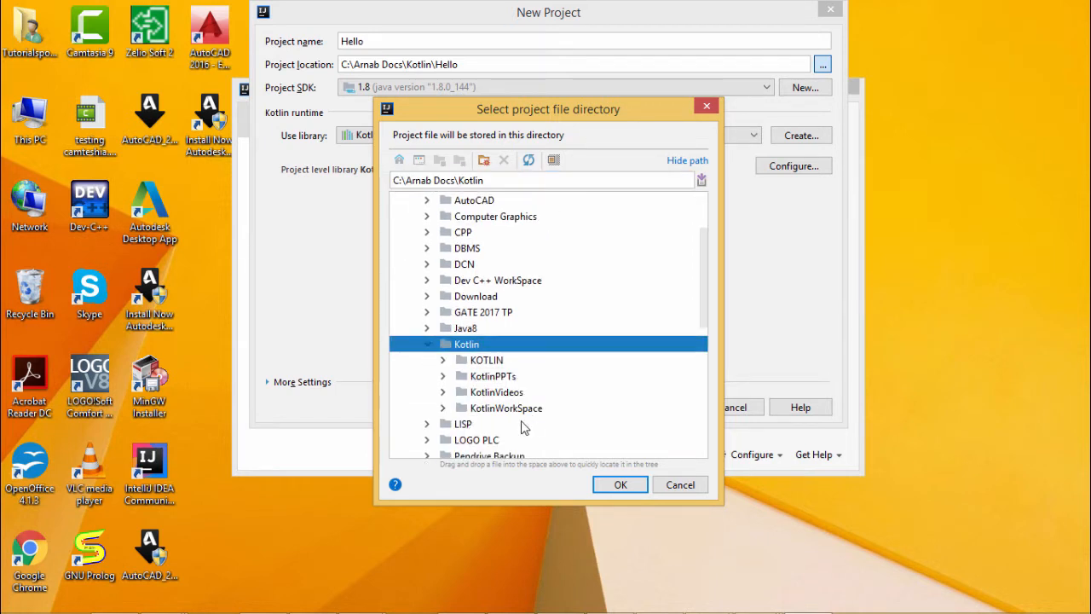
{"action": "mouse_move", "coordinate": [508, 410]}
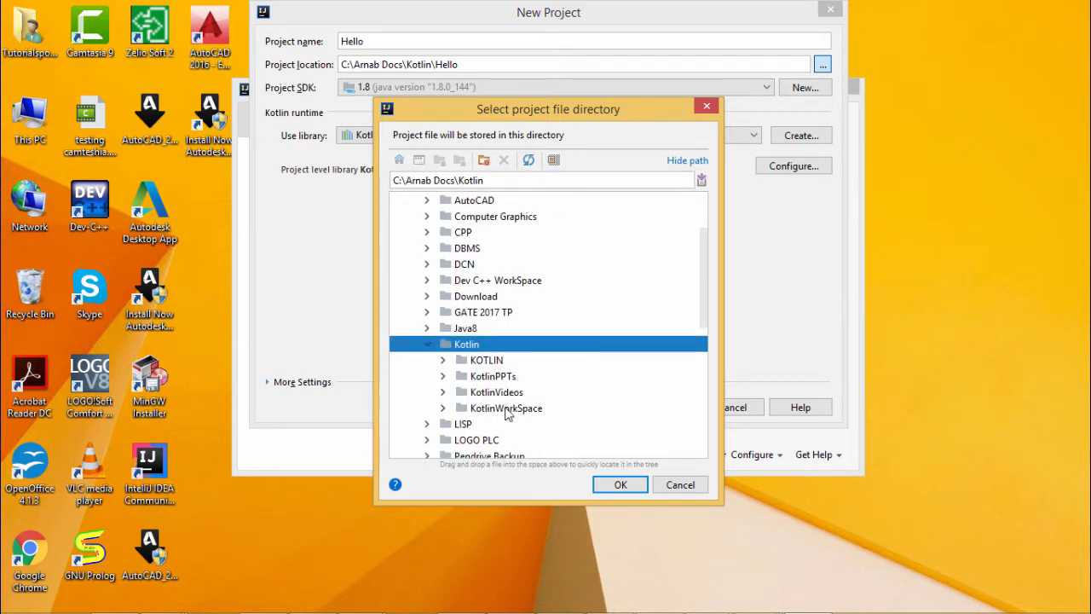
{"action": "left_click", "coordinate": [505, 407]}
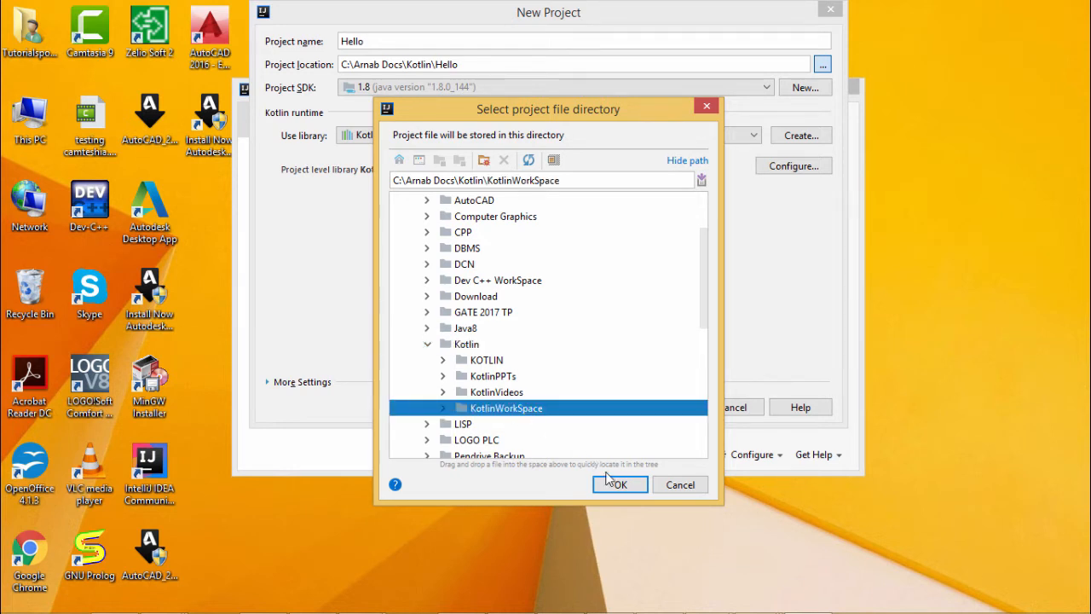
Confirm KotlinWorkSpace as the location and finish creating the Hello project
{"action": "left_click", "coordinate": [620, 485]}
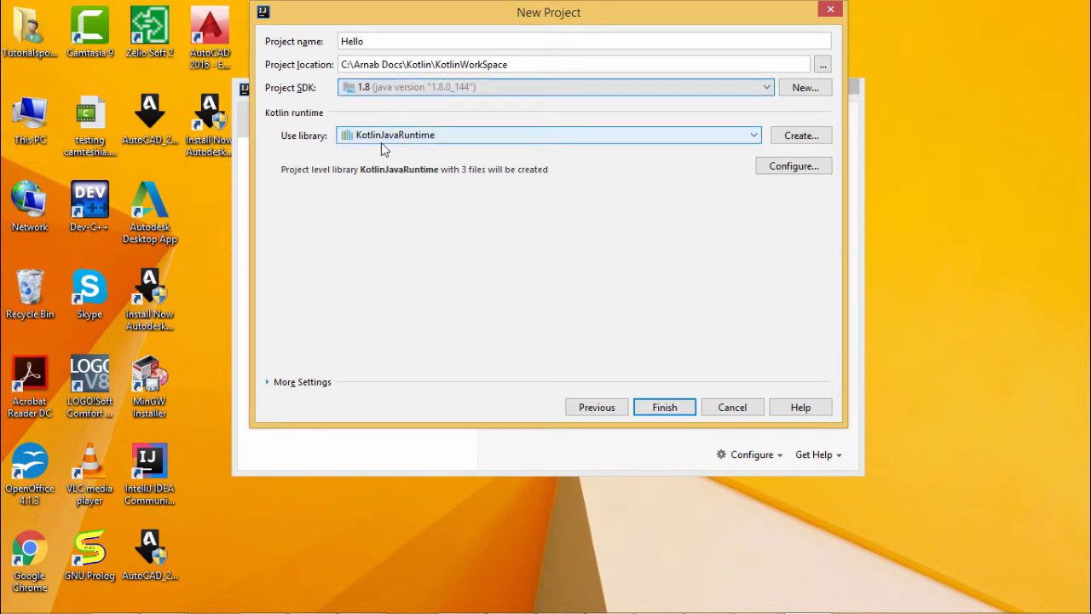
{"action": "mouse_move", "coordinate": [419, 143]}
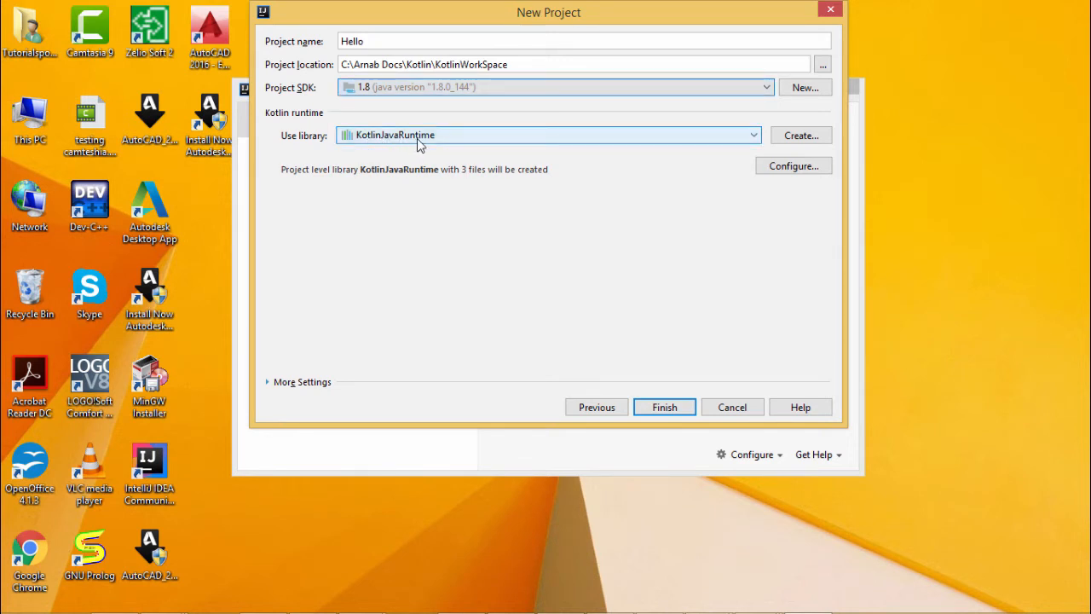
{"action": "mouse_move", "coordinate": [656, 407]}
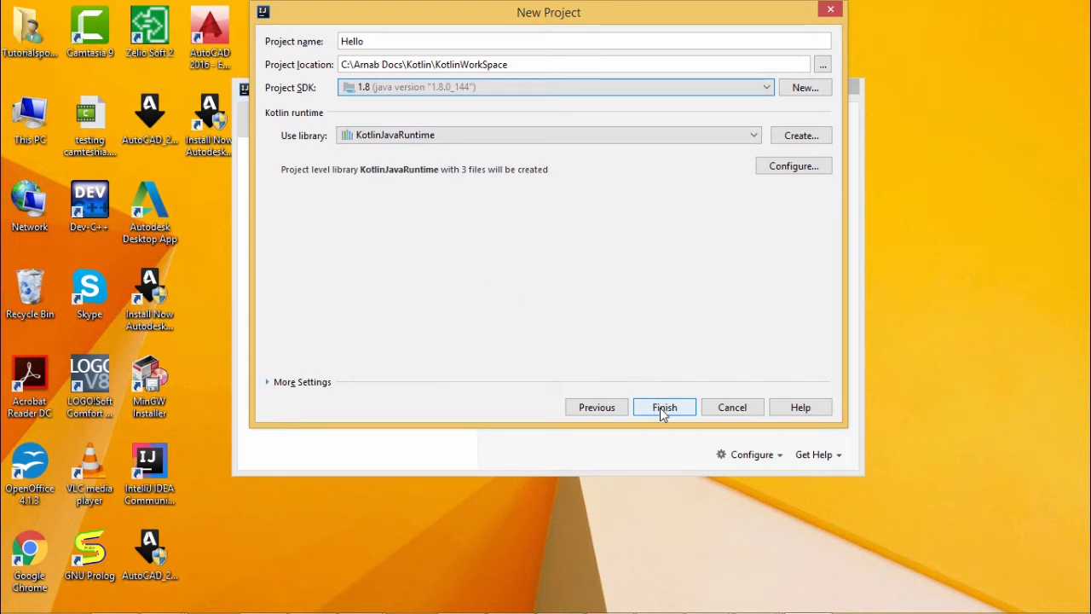
{"action": "left_click", "coordinate": [664, 407]}
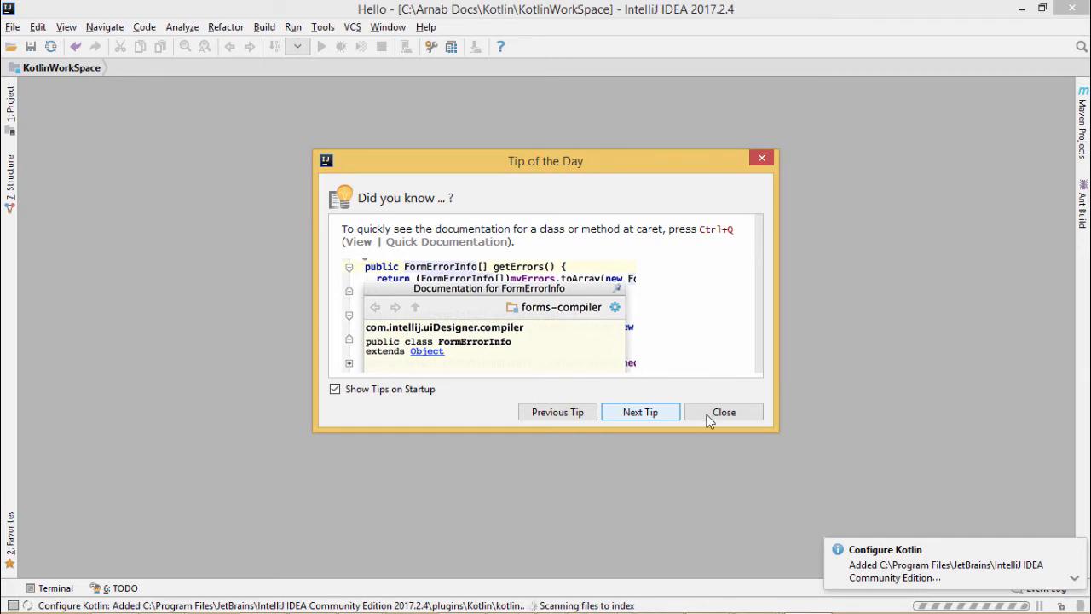
Dismiss the tip, expand the KotlinWorkSpace tree, and select src
{"action": "left_click", "coordinate": [724, 412]}
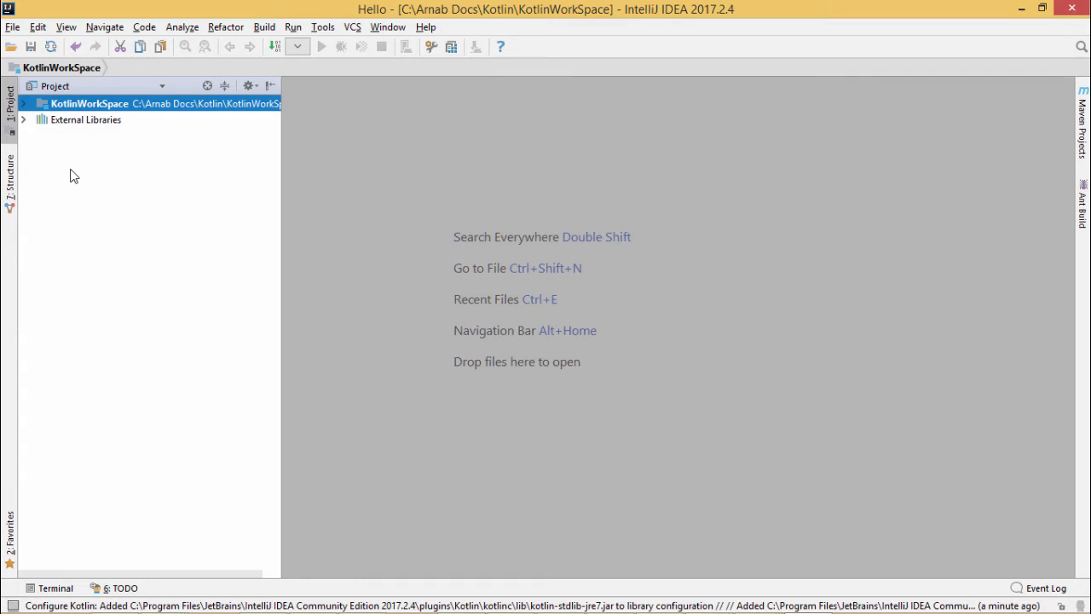
{"action": "left_click", "coordinate": [26, 103]}
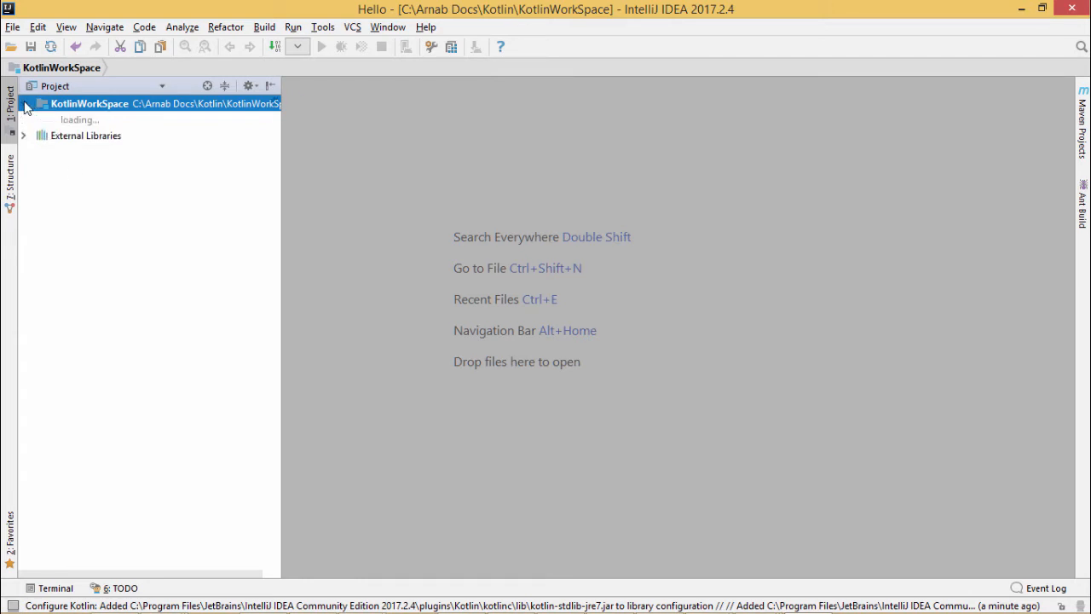
{"action": "left_click", "coordinate": [27, 103]}
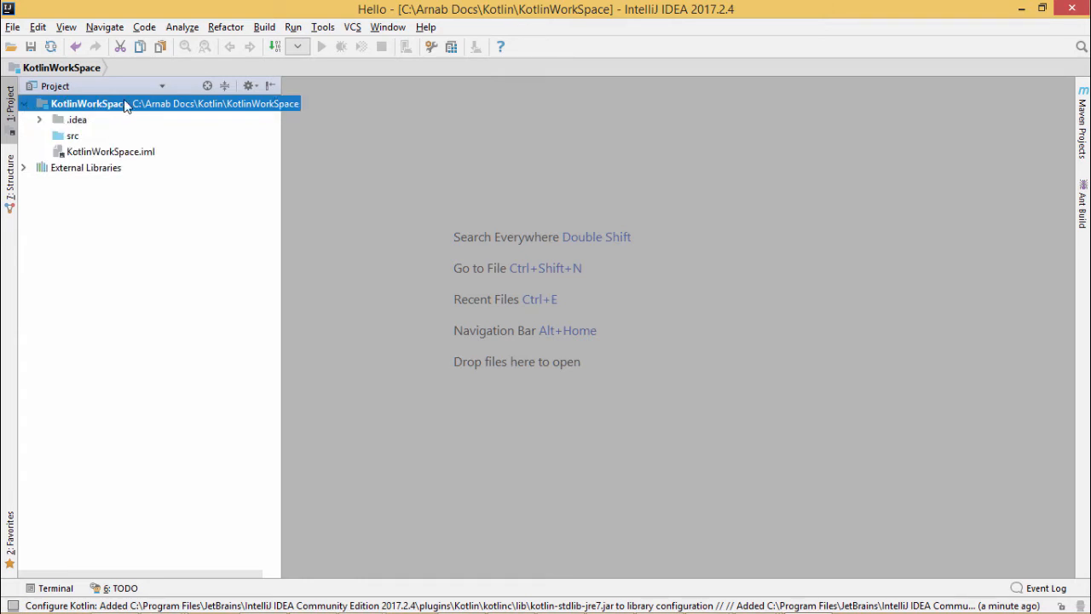
{"action": "left_click", "coordinate": [73, 135]}
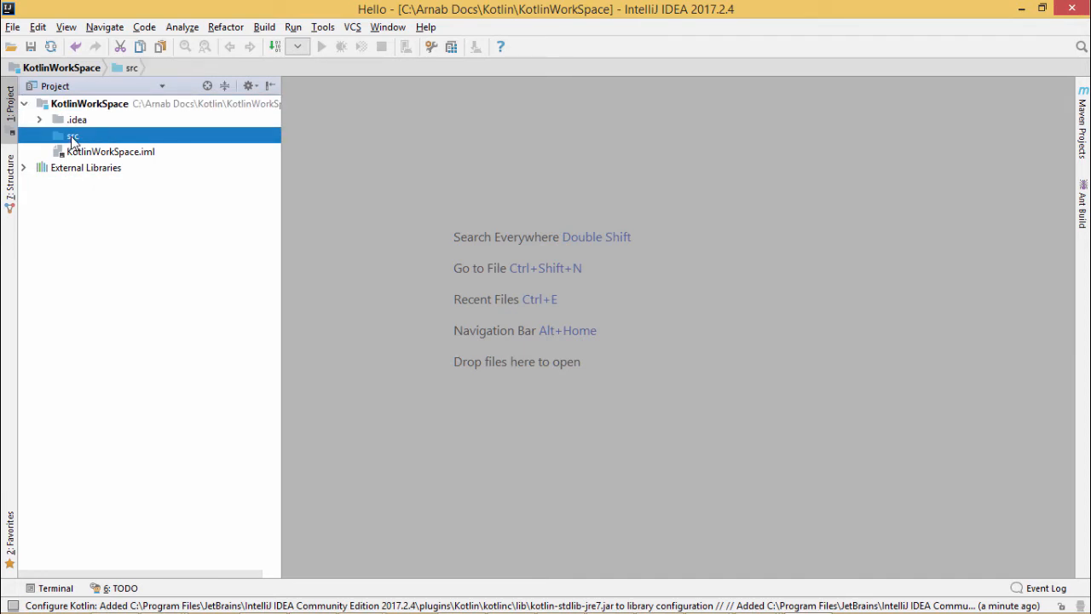
Add a Kotlin file named HelloWorld under src
{"action": "right_click", "coordinate": [70, 137]}
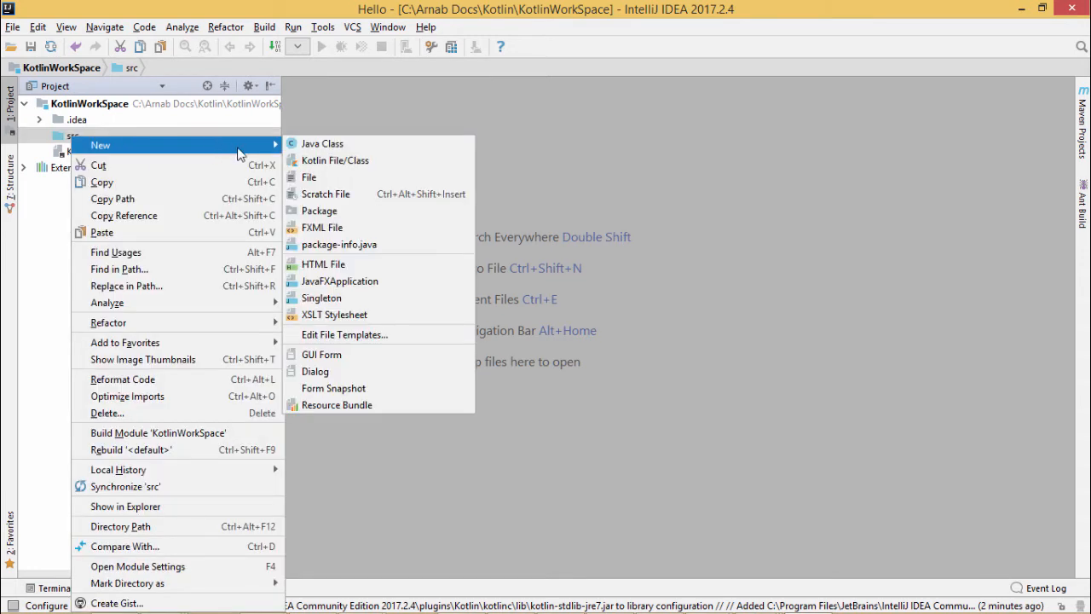
{"action": "mouse_move", "coordinate": [335, 160]}
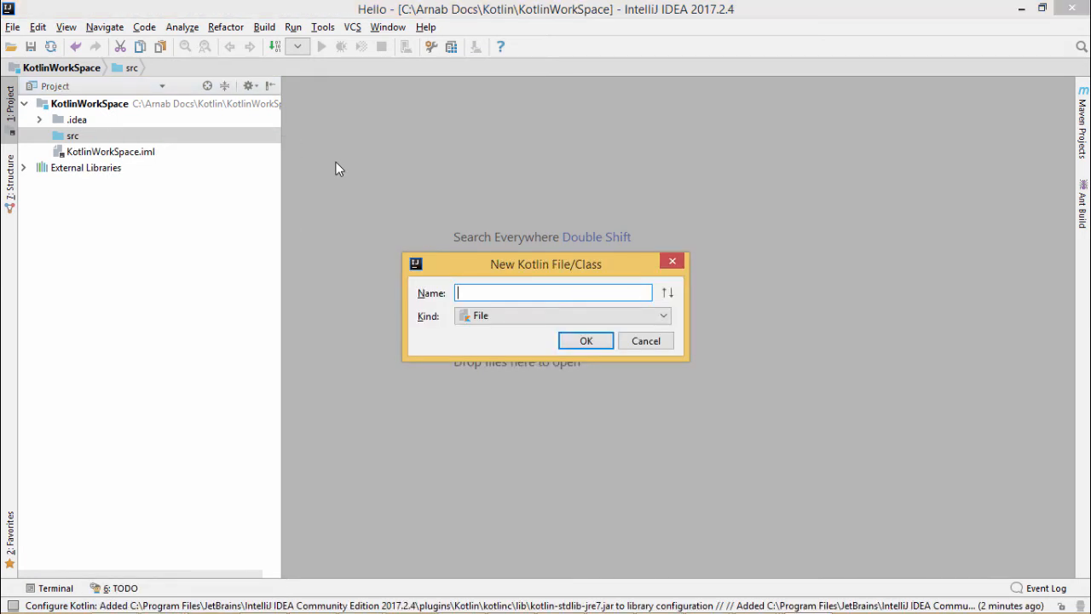
{"action": "type", "text": "Hel"}
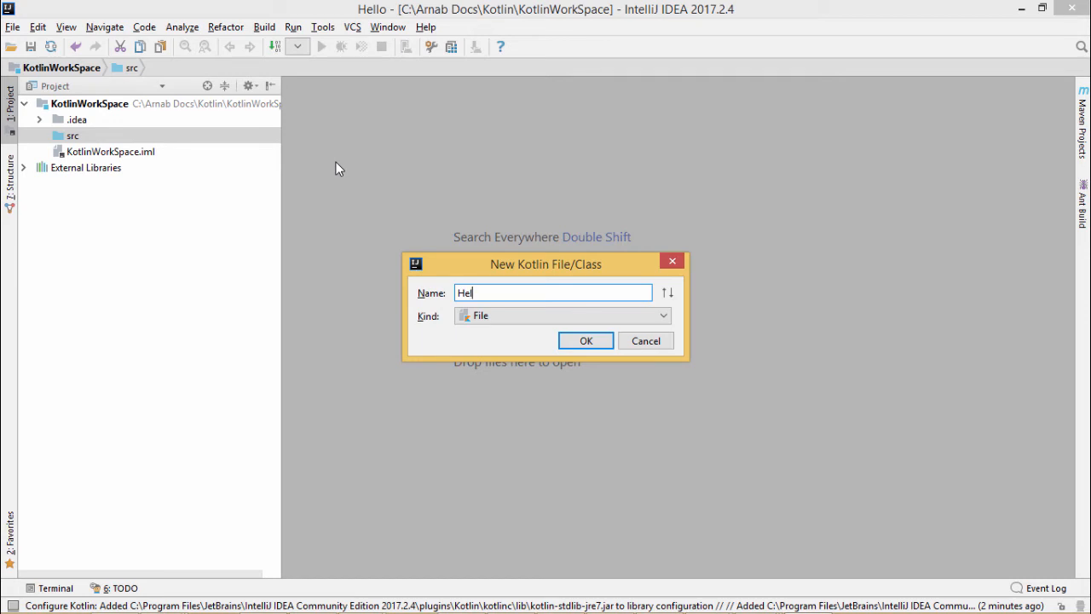
{"action": "type", "text": "loWorld"}
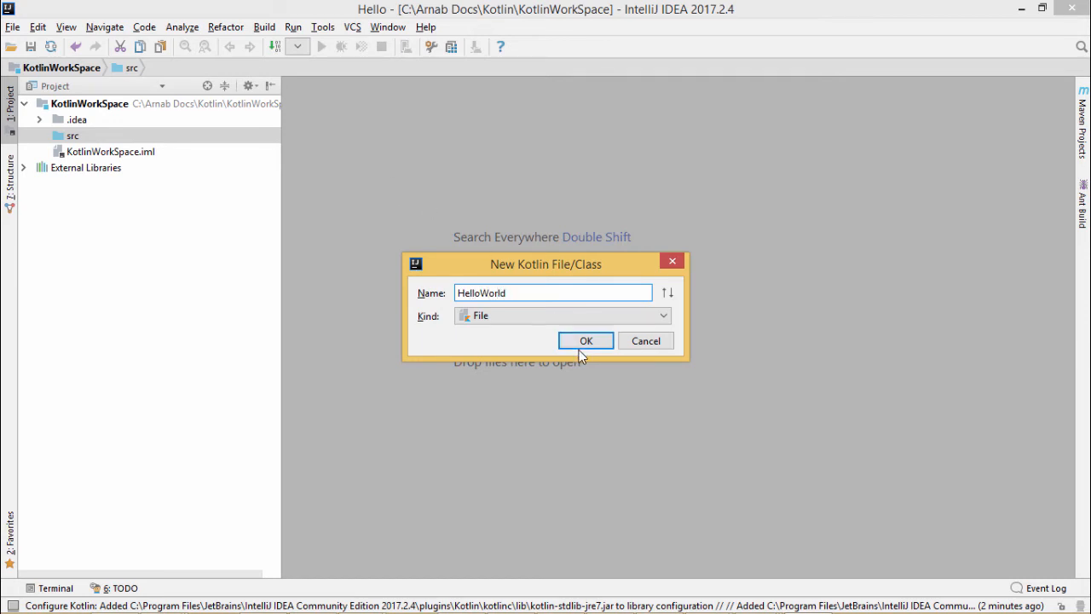
{"action": "left_click", "coordinate": [586, 341]}
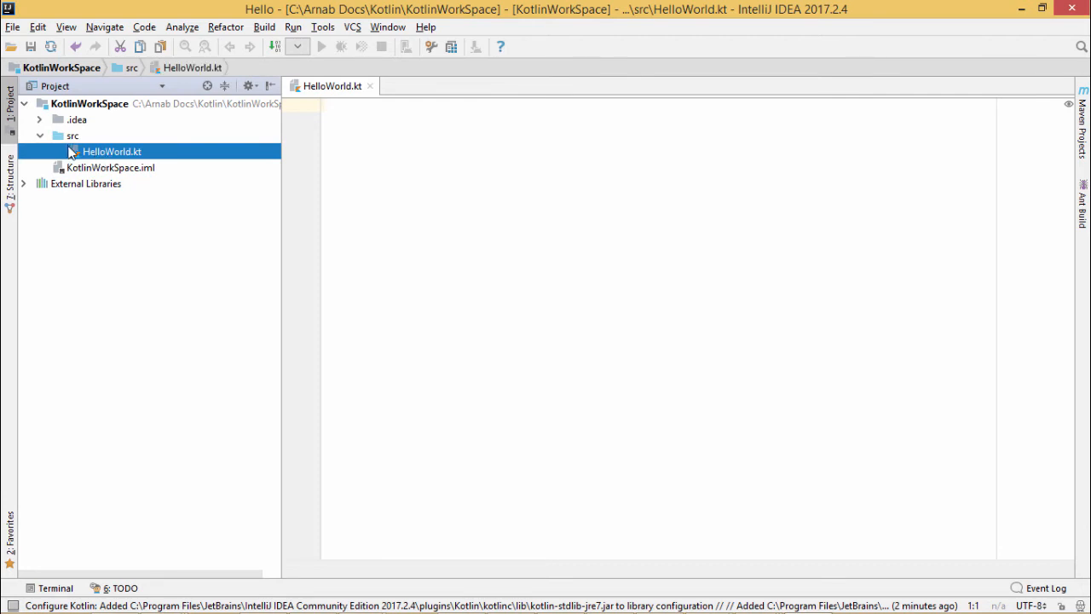
{"action": "mouse_move", "coordinate": [99, 155]}
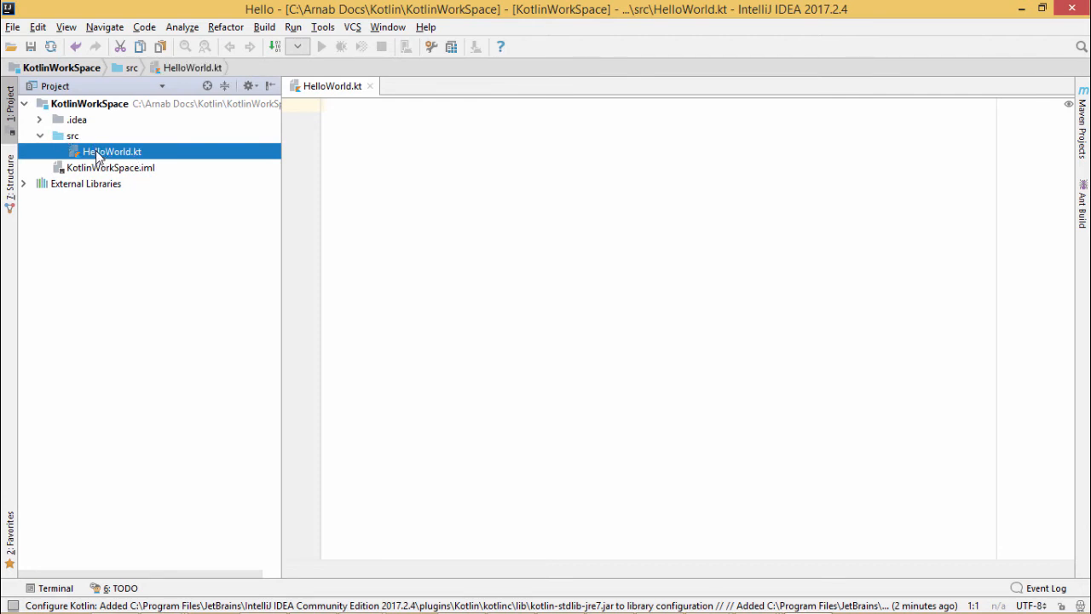
{"action": "mouse_move", "coordinate": [143, 157]}
{"action": "type", "text": "m"}
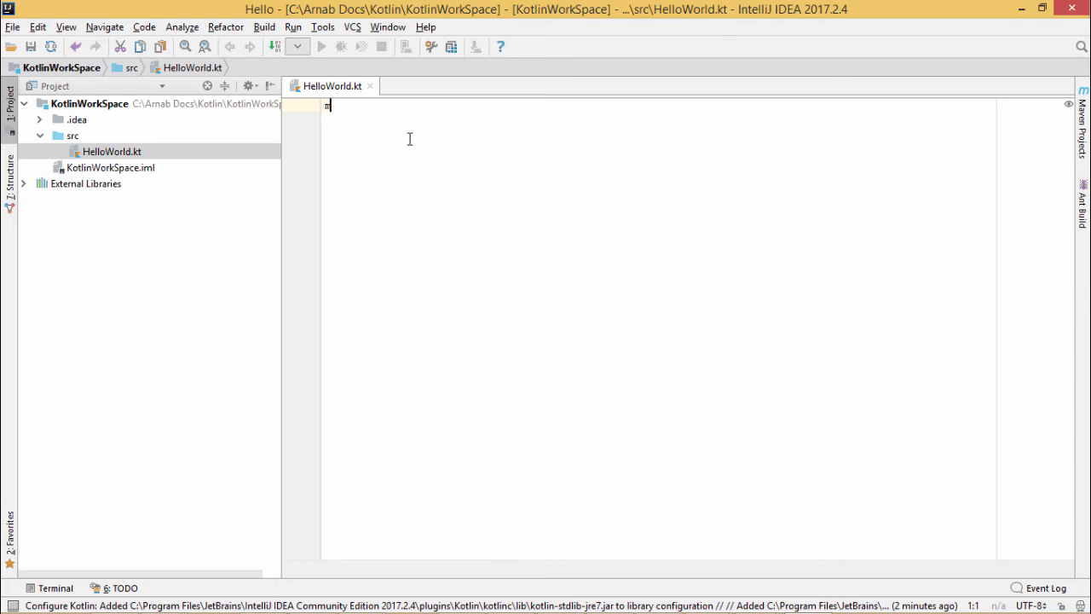
Write a main function containing println("Hello World")
{"action": "type", "text": "ain(args: Array<String>) {"}
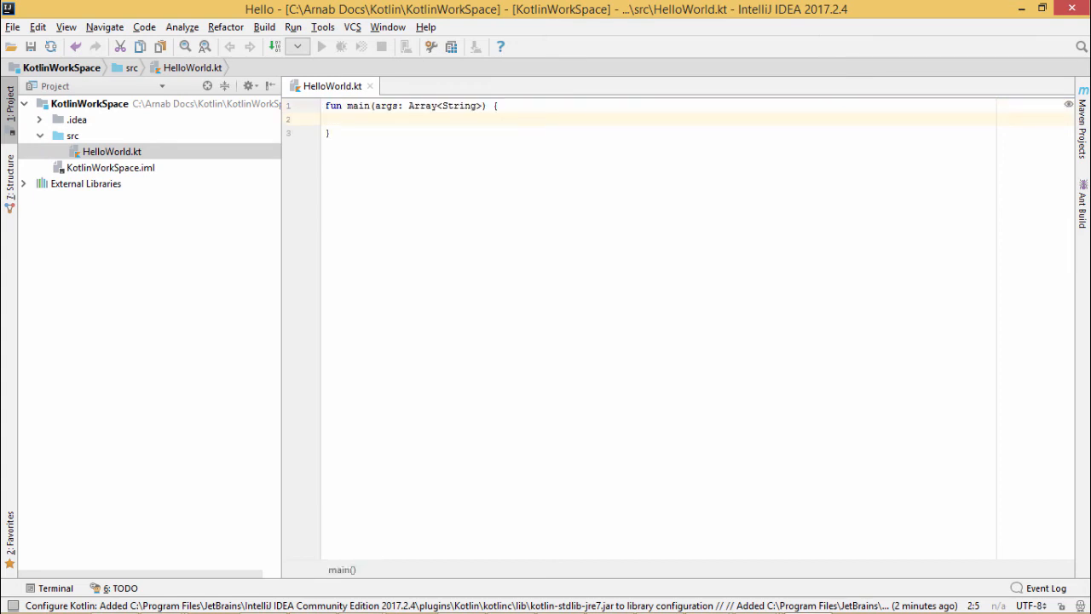
{"action": "type", "text": "printf"}
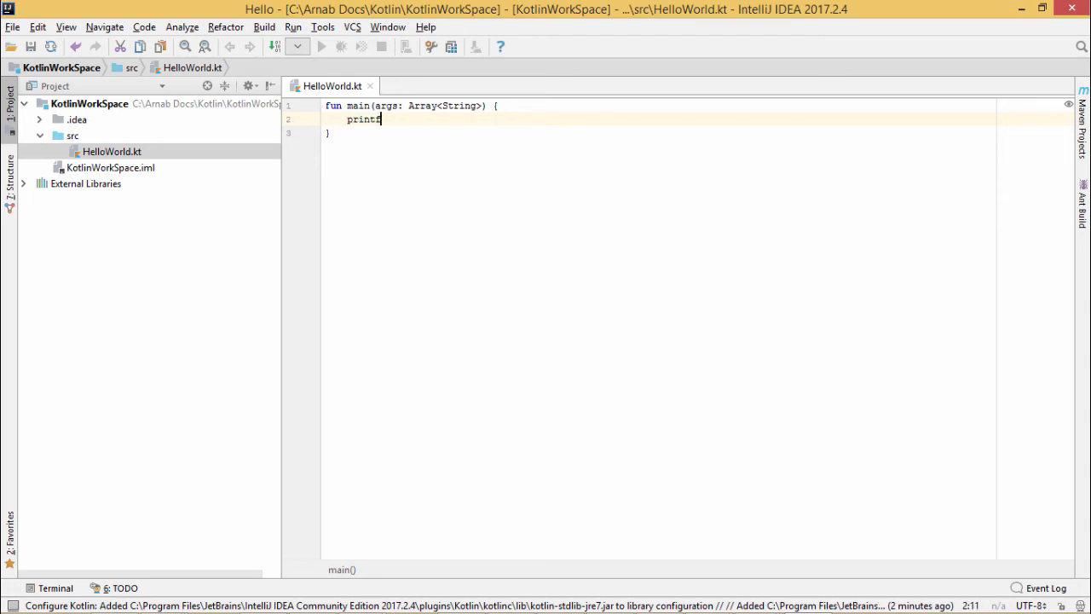
{"action": "type", "text": "ln()"}
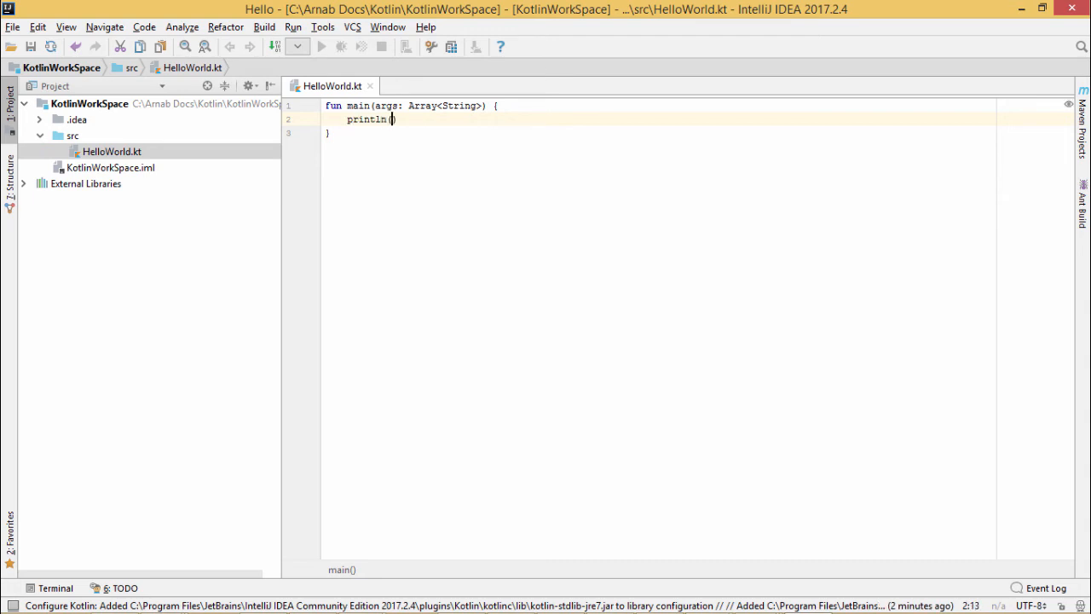
{"action": "type", "text": "\"Hello\""}
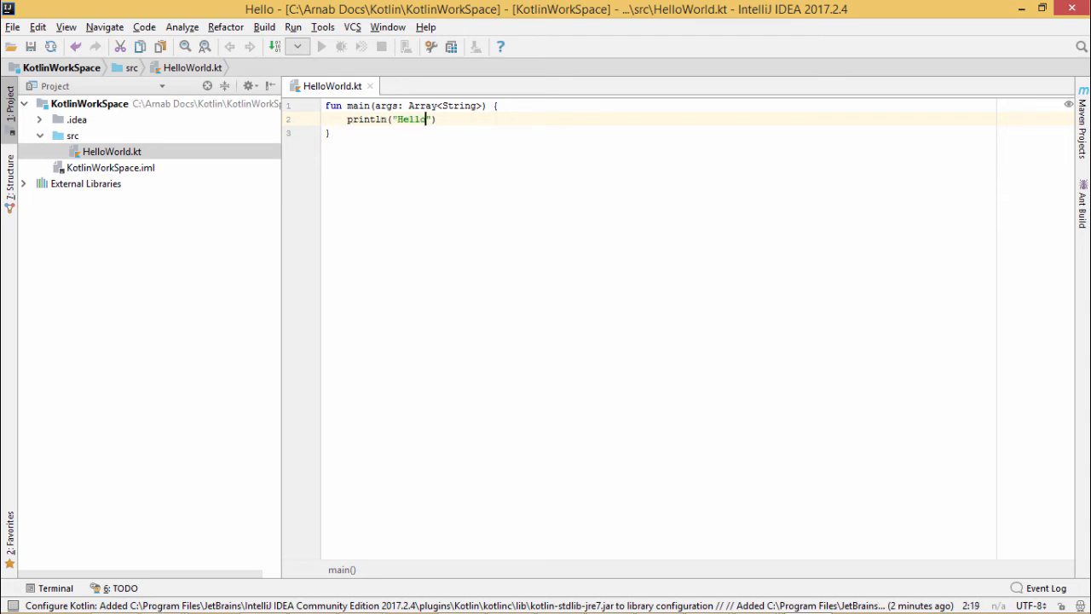
{"action": "type", "text": "World"}
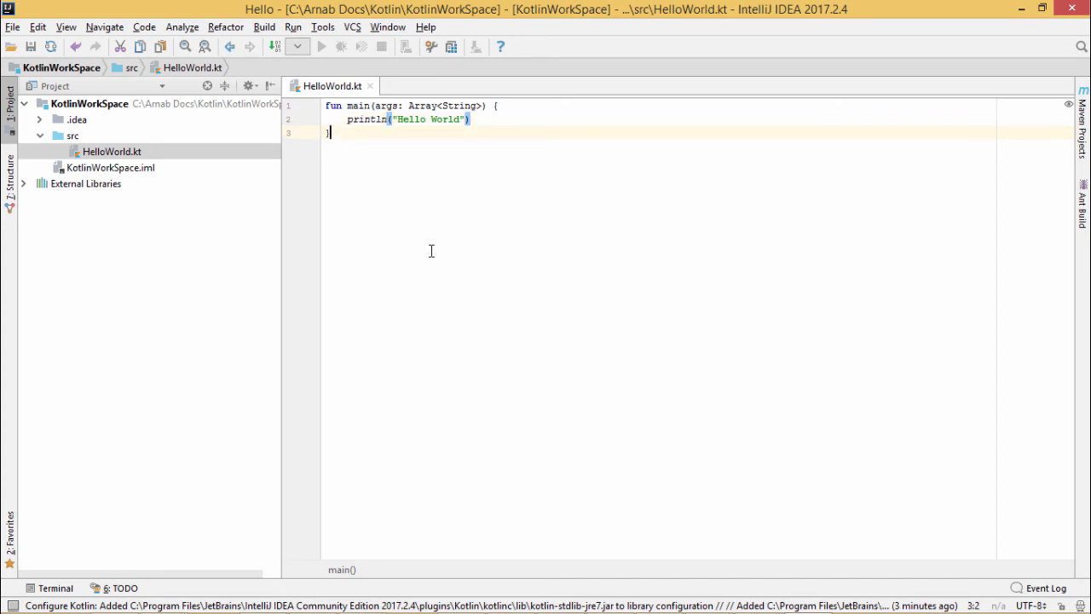
Run 'HelloWorldKt' from the editor's context menu
{"action": "right_click", "coordinate": [431, 250]}
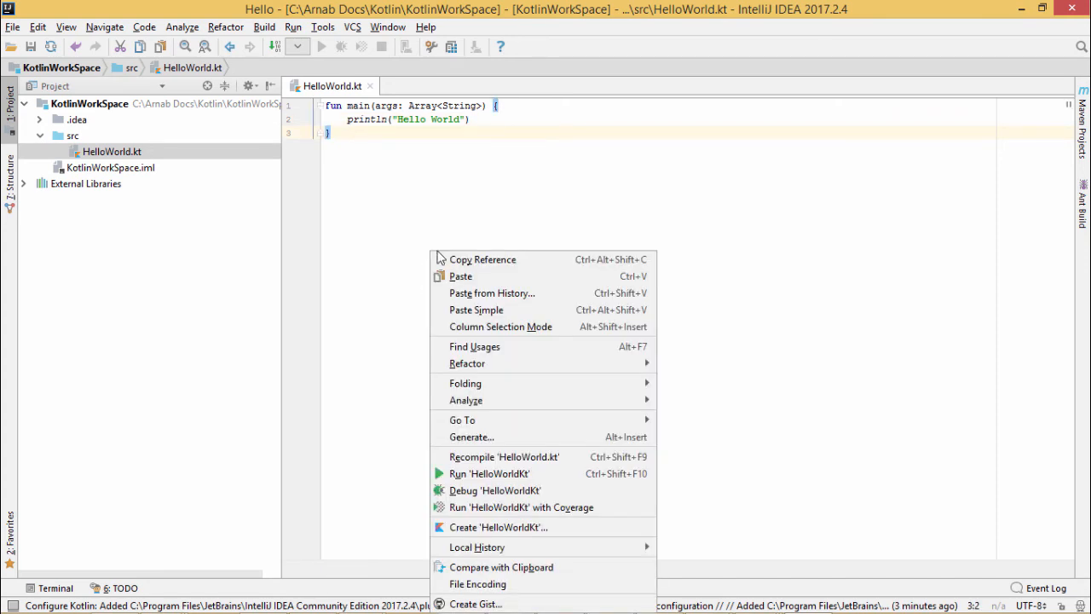
{"action": "mouse_move", "coordinate": [513, 473]}
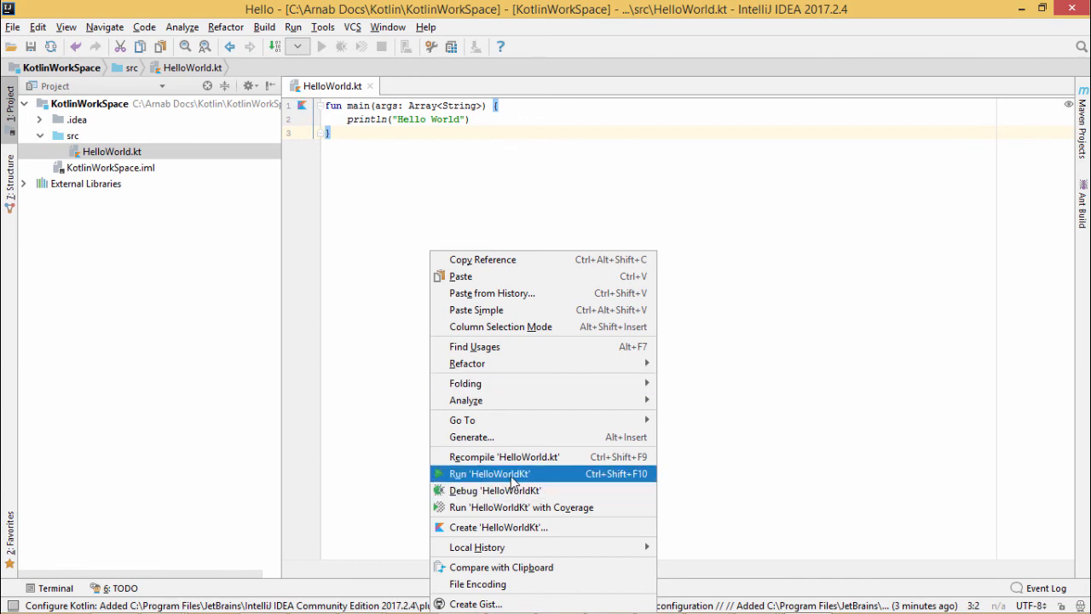
{"action": "left_click", "coordinate": [493, 474]}
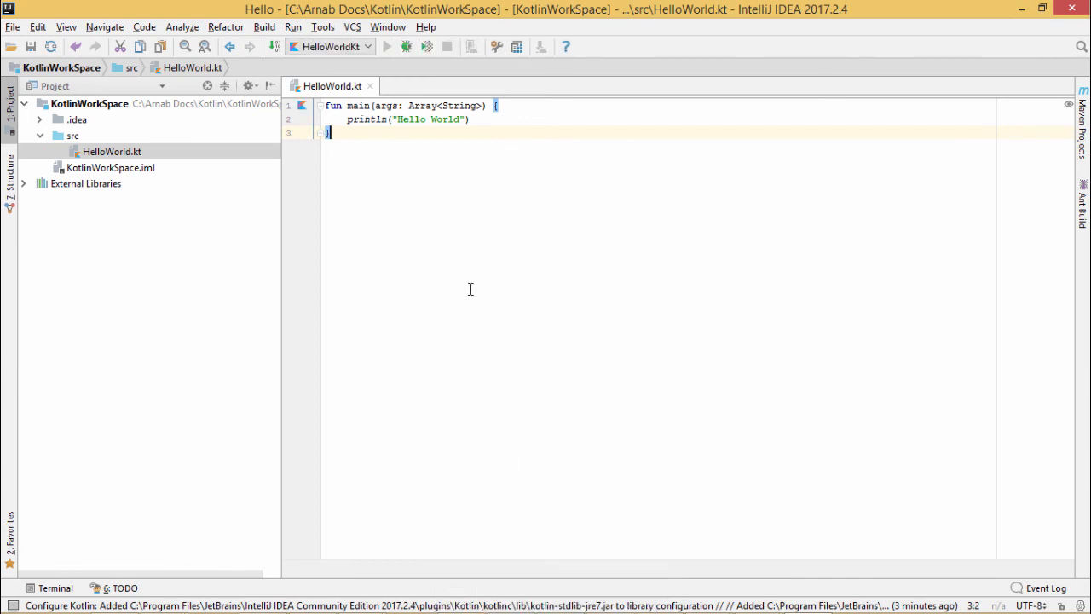
{"action": "mouse_move", "coordinate": [471, 187]}
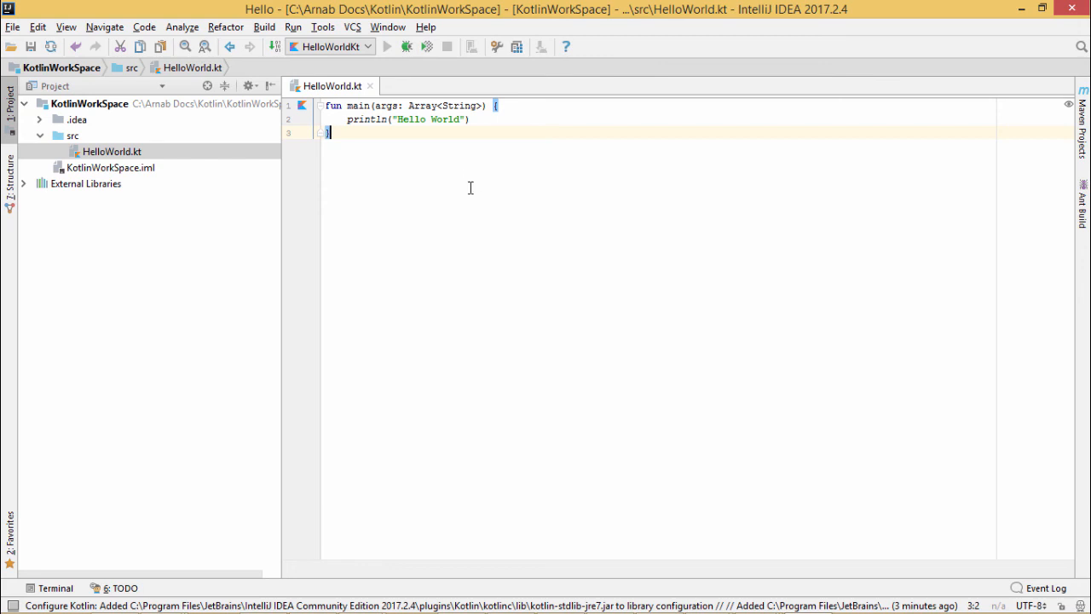
{"action": "mouse_move", "coordinate": [466, 176]}
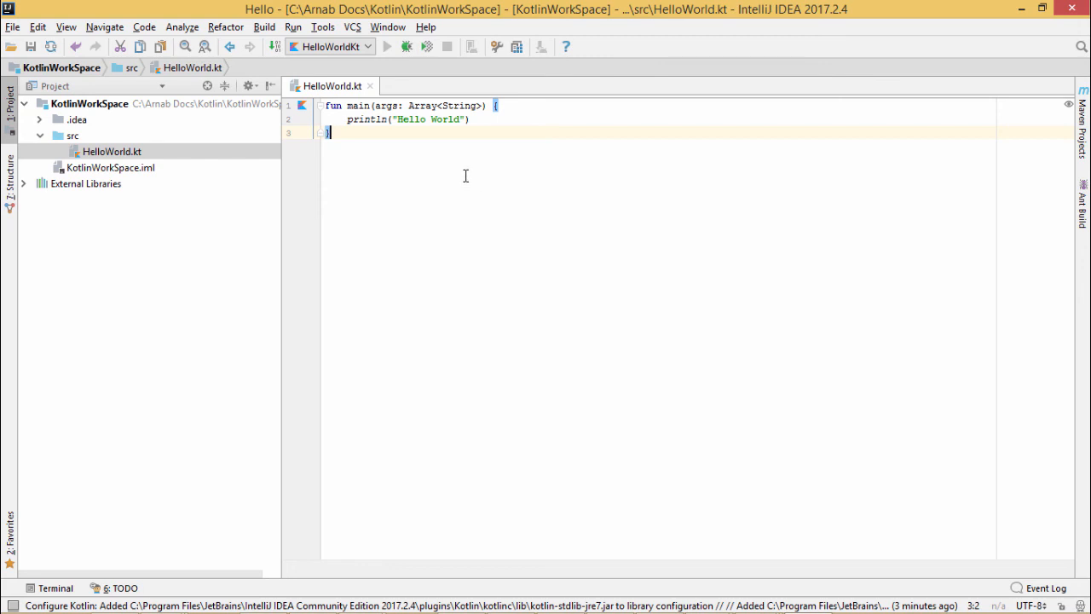